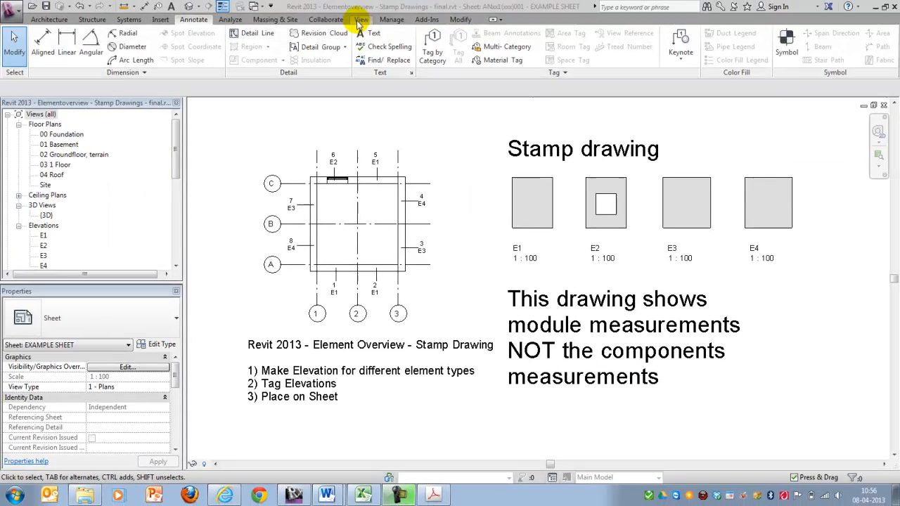
Review the ground floor plan, then open the South elevation from the Project Browser.
click(359, 19)
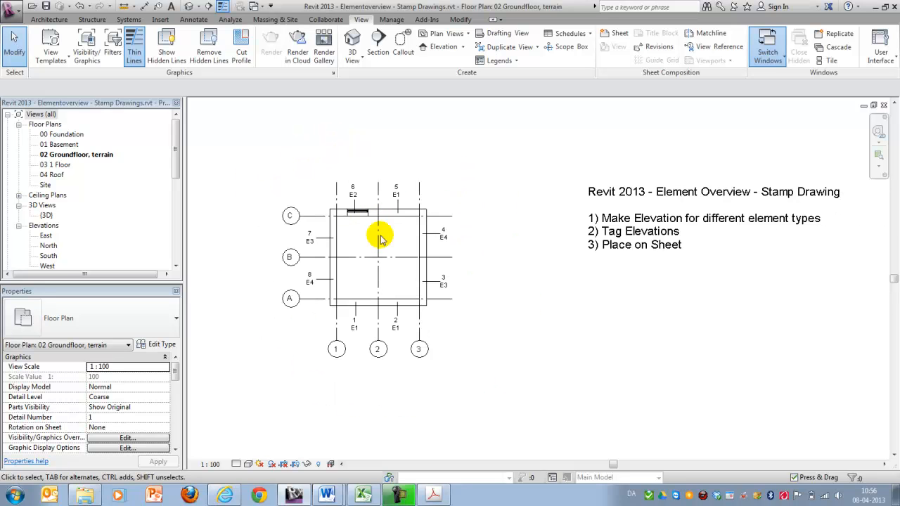
mouse_move(528, 369)
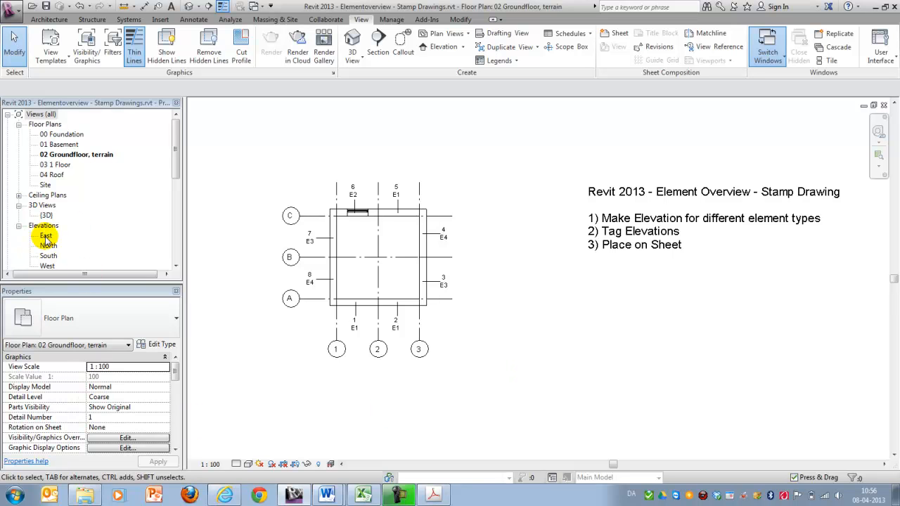
click(366, 302)
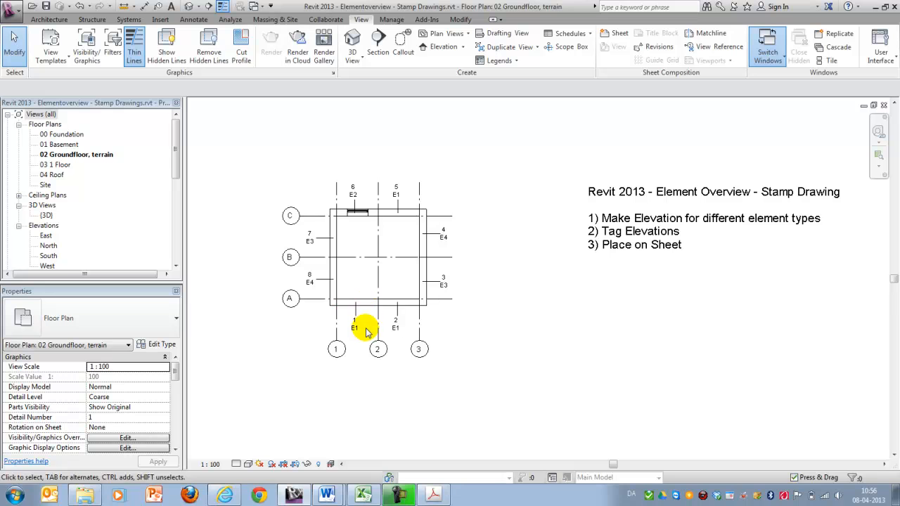
mouse_move(345, 367)
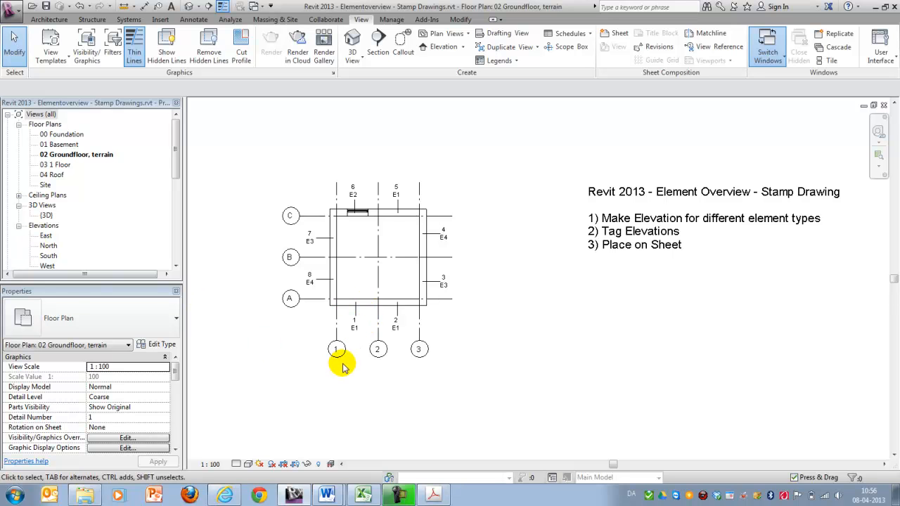
double_click(48, 256)
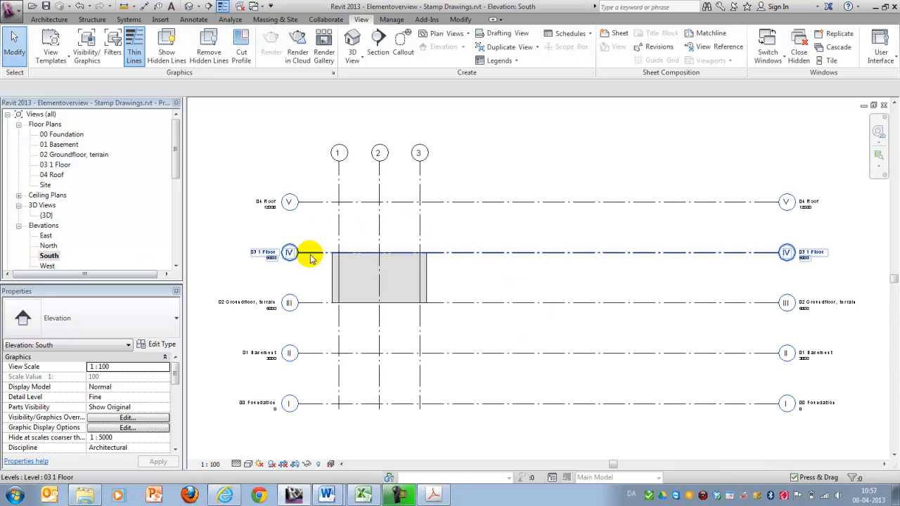
Duplicate the South elevation and rename the copy E1.
click(48, 256)
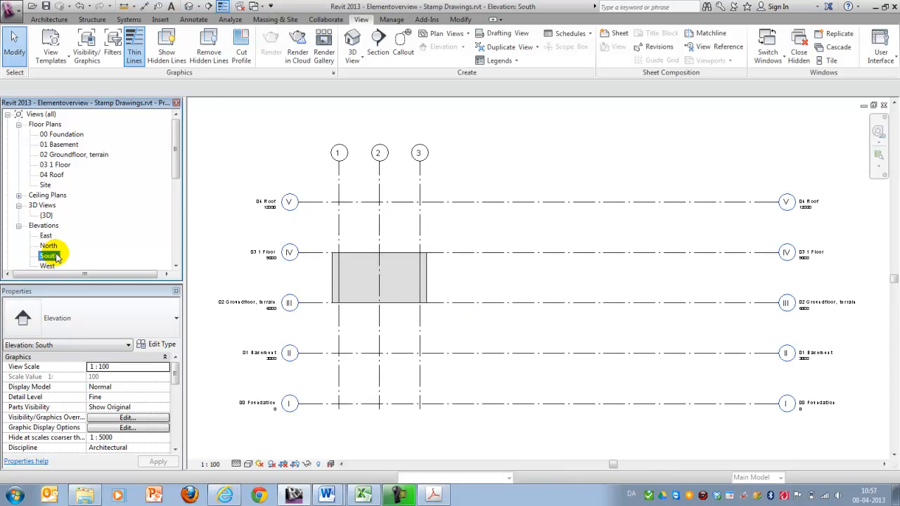
right_click(49, 256)
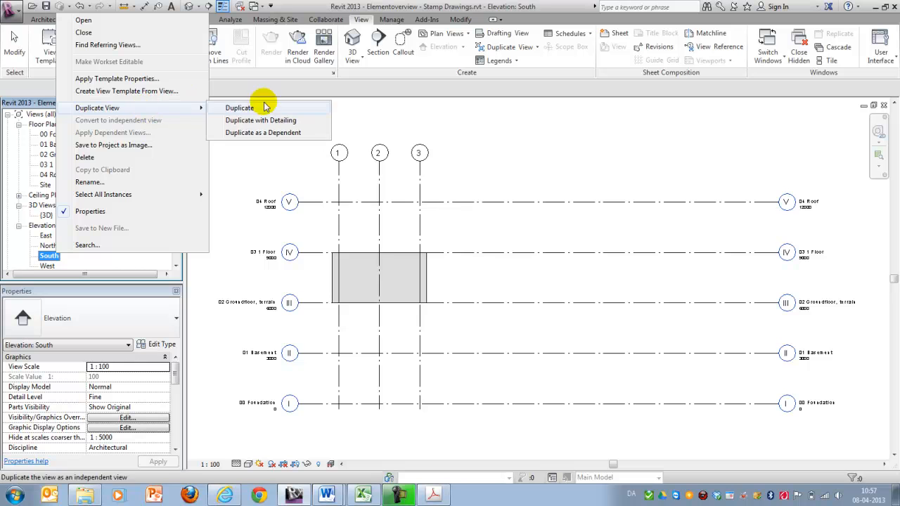
click(239, 106)
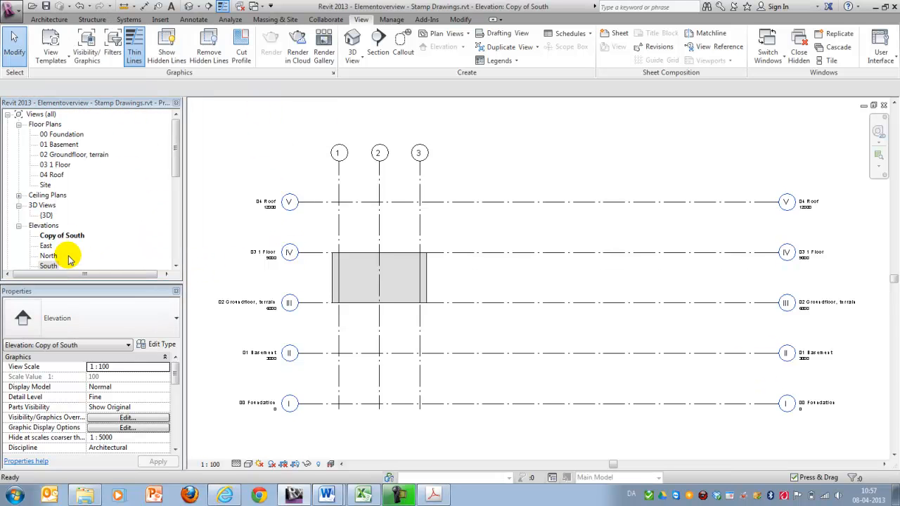
double_click(62, 235)
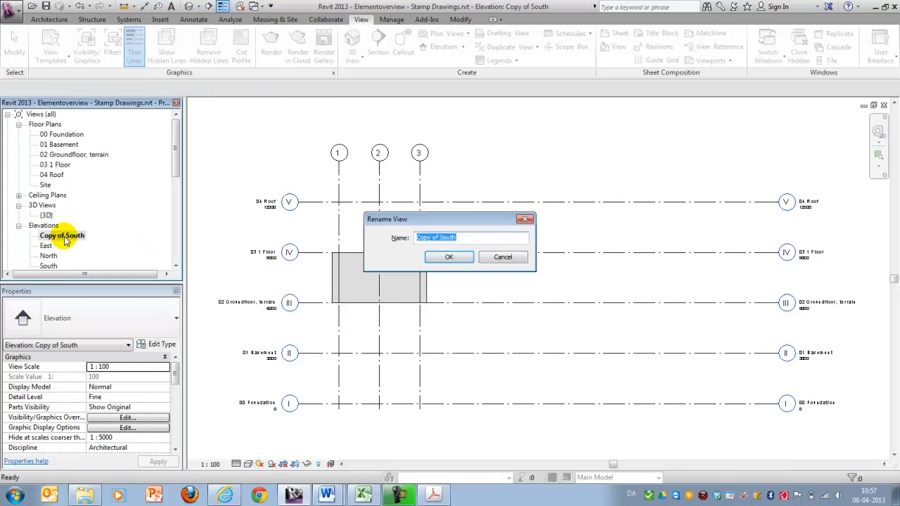
text(E)
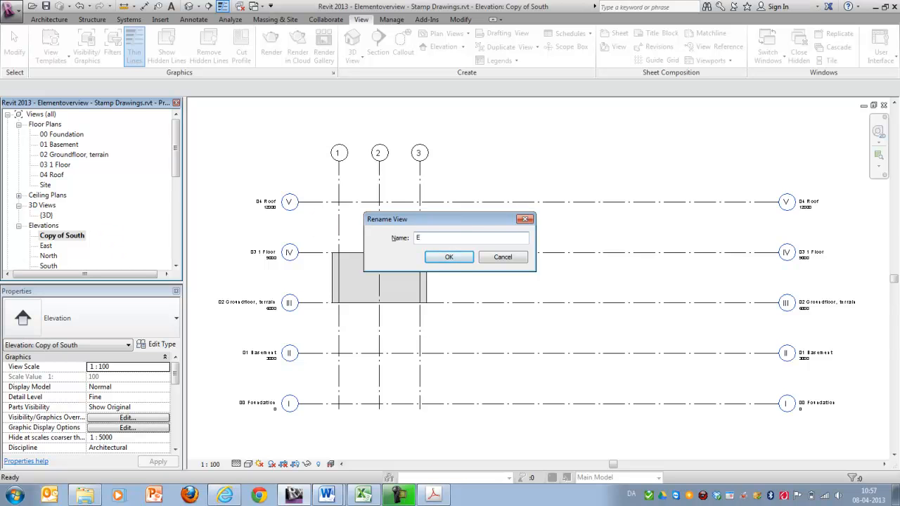
click(448, 255)
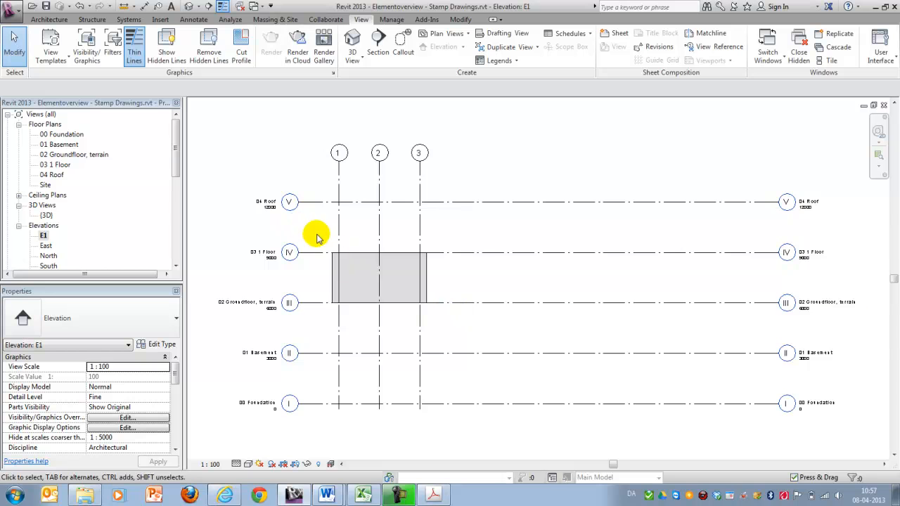
Hide the two side walls, the Level category and the Grid category in view E1.
click(363, 259)
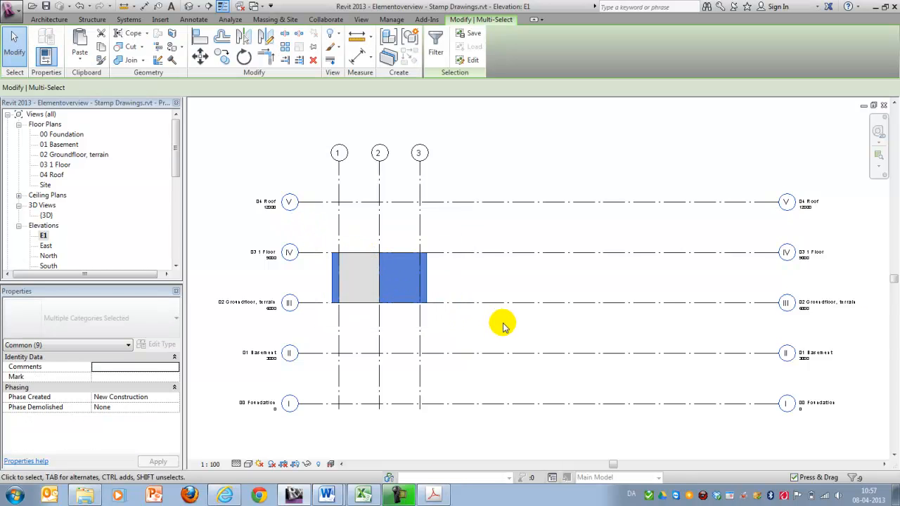
click(405, 284)
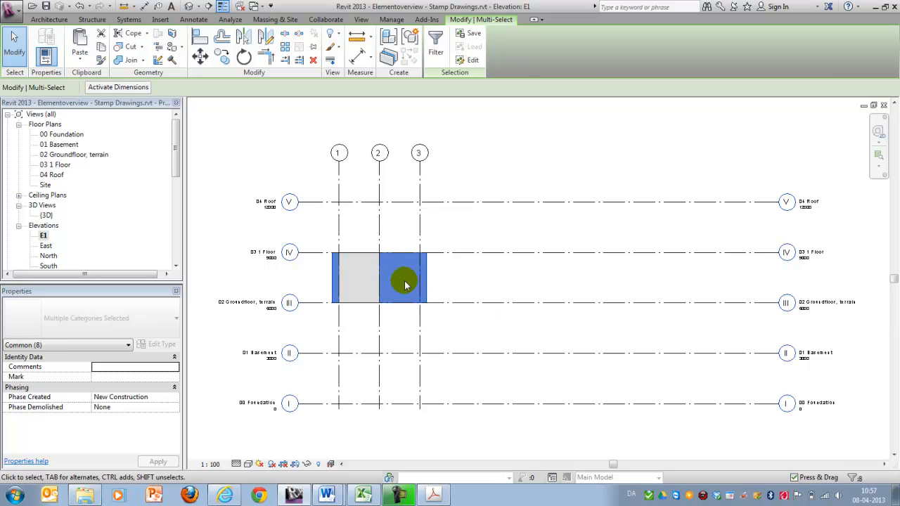
right_click(405, 284)
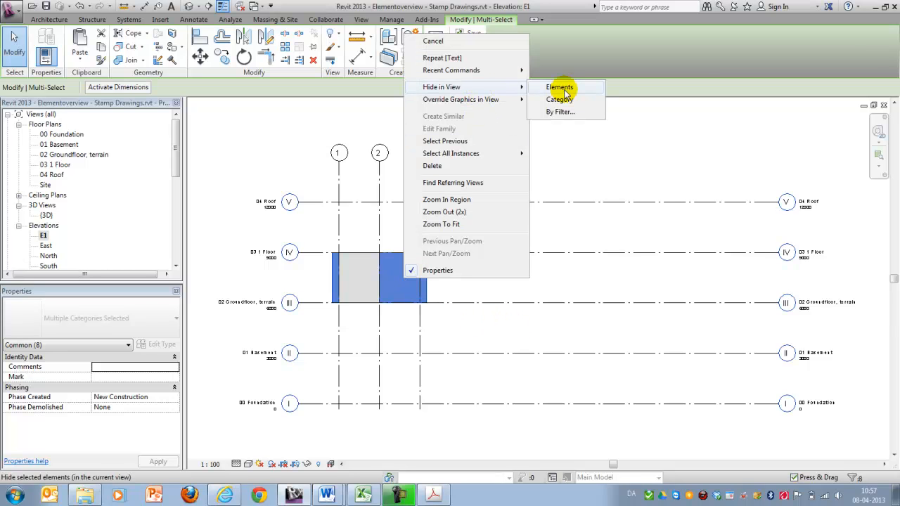
click(560, 87)
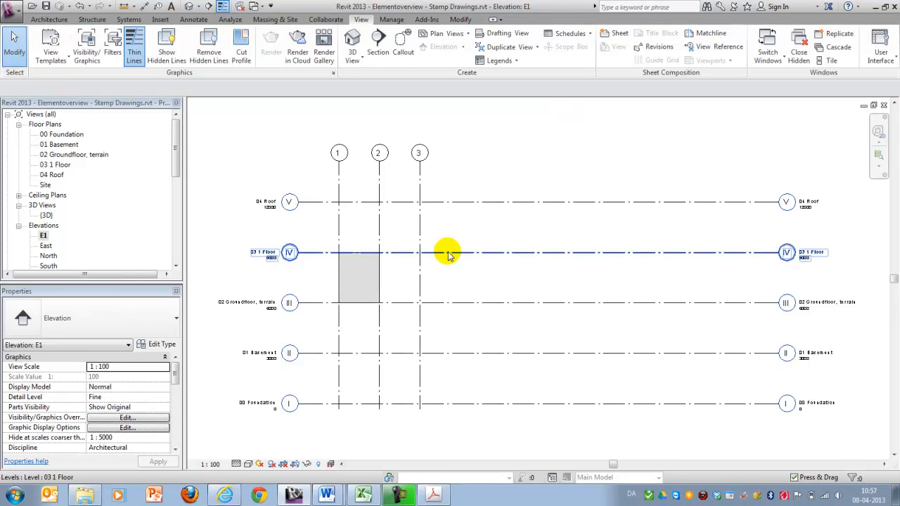
right_click(448, 251)
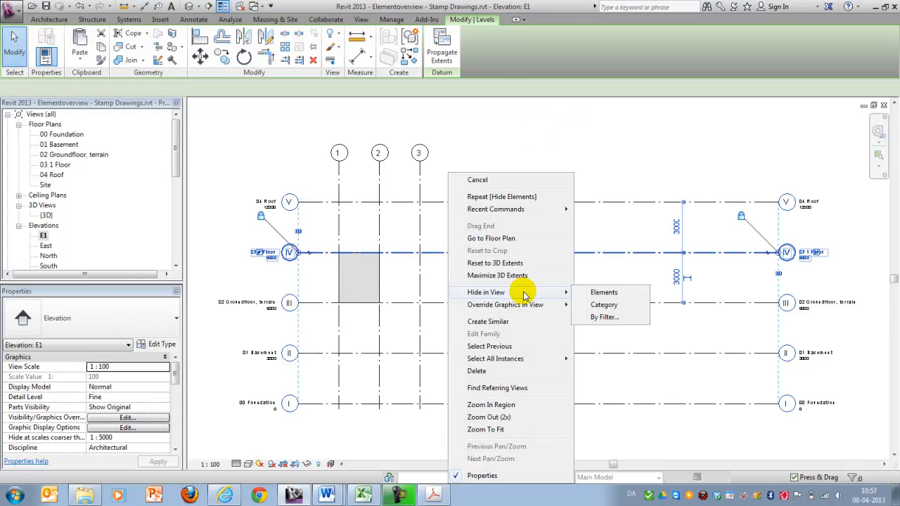
click(603, 291)
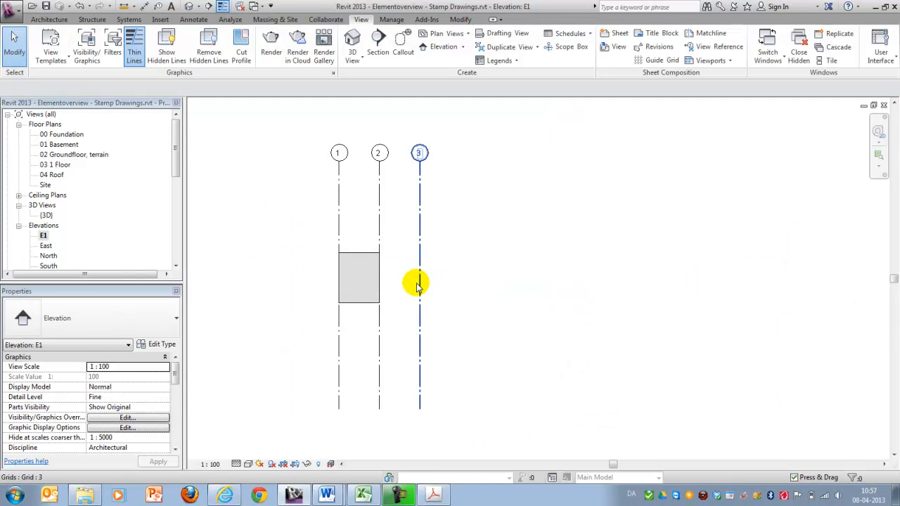
right_click(419, 281)
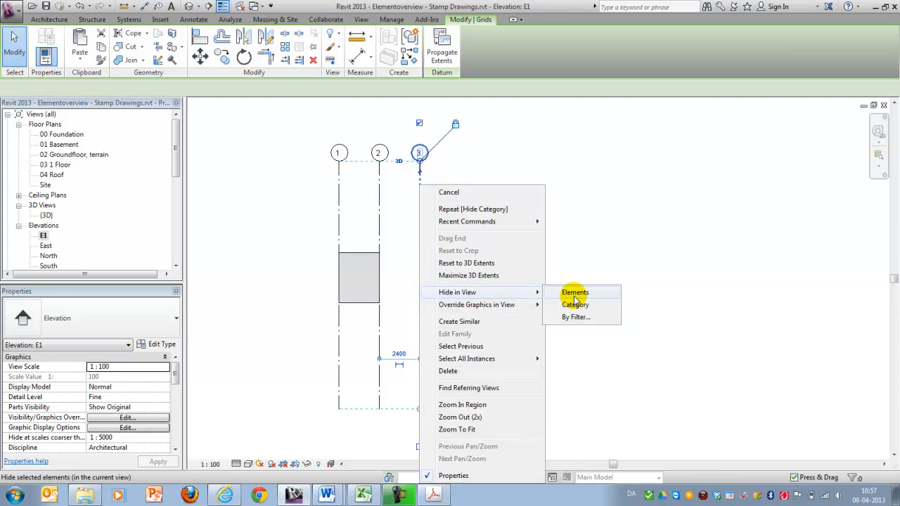
click(575, 292)
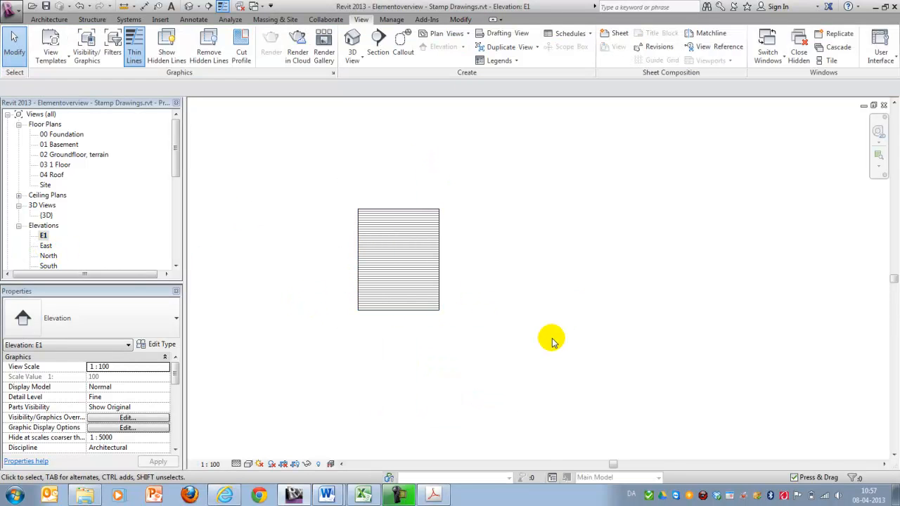
Open the North elevation, duplicate it with detailing and rename the copy E2.
click(43, 235)
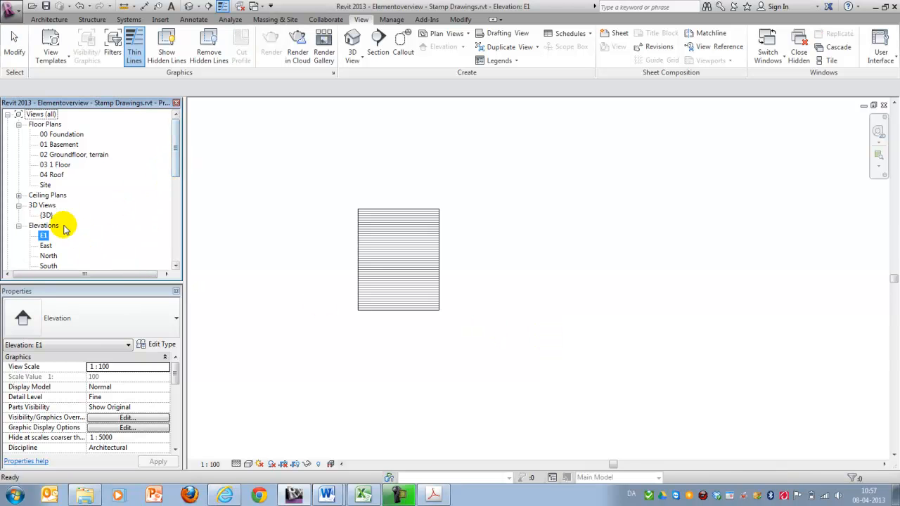
double_click(73, 153)
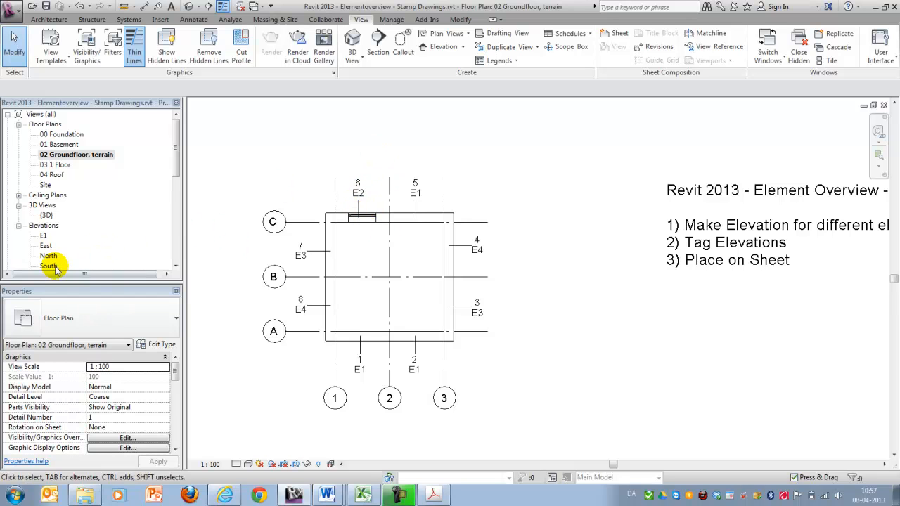
double_click(48, 256)
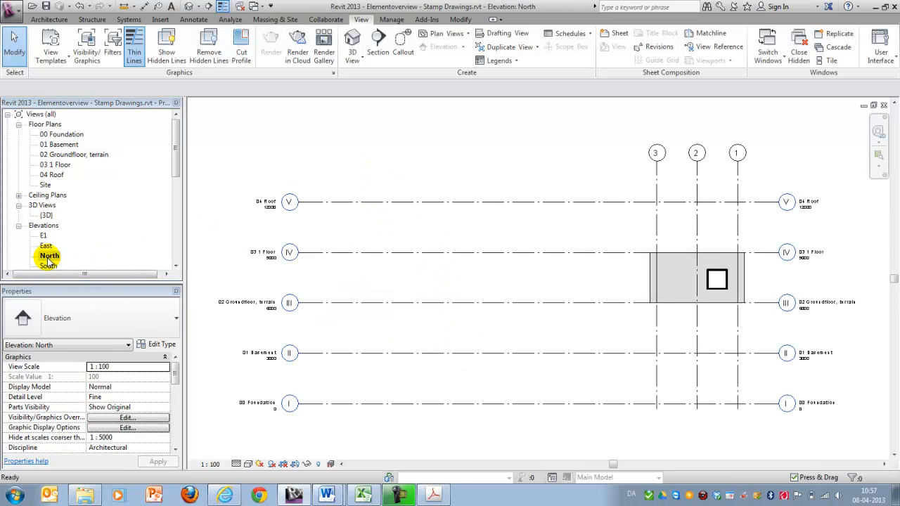
right_click(50, 255)
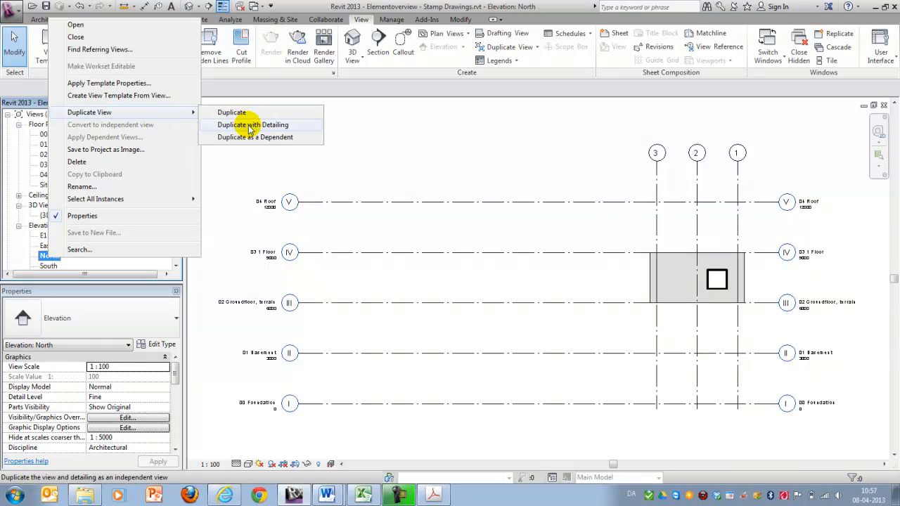
click(253, 124)
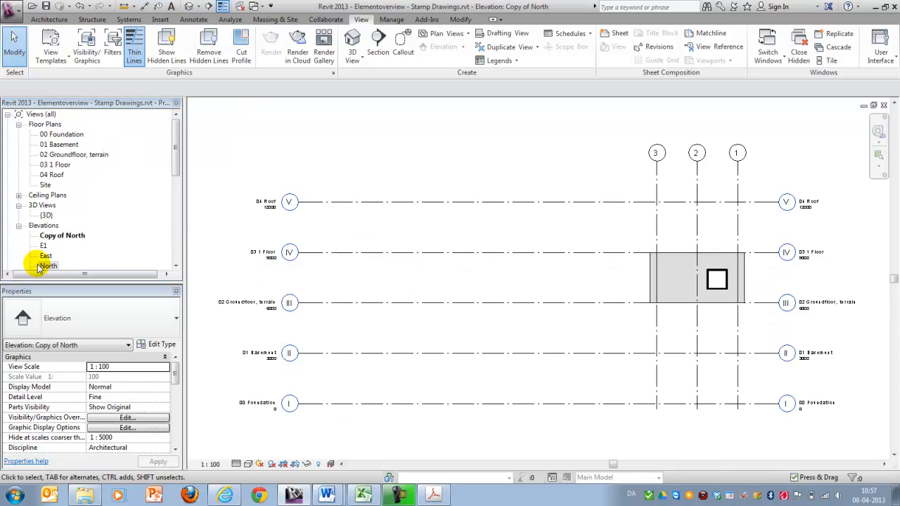
double_click(62, 235)
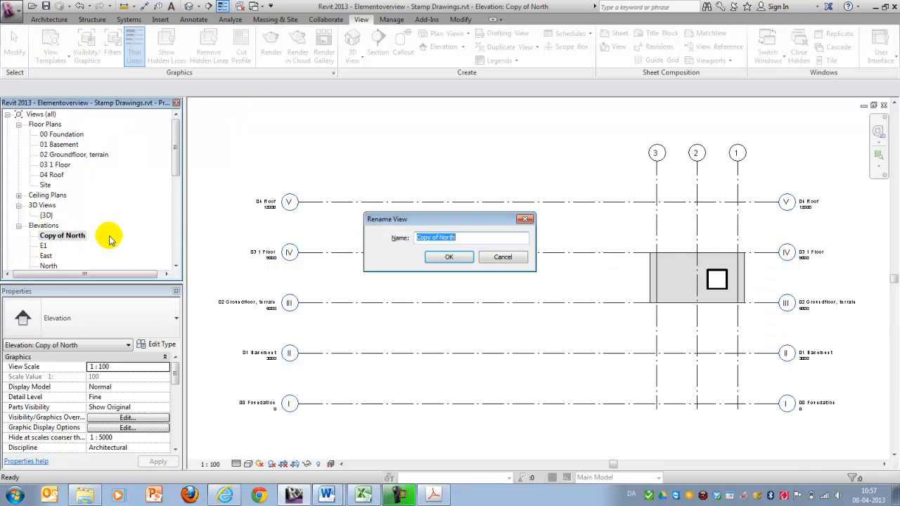
text(E2)
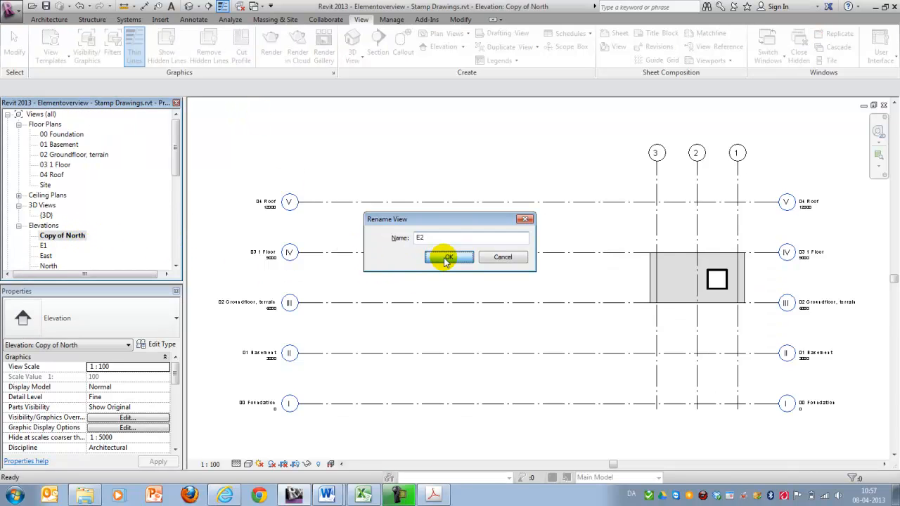
click(447, 255)
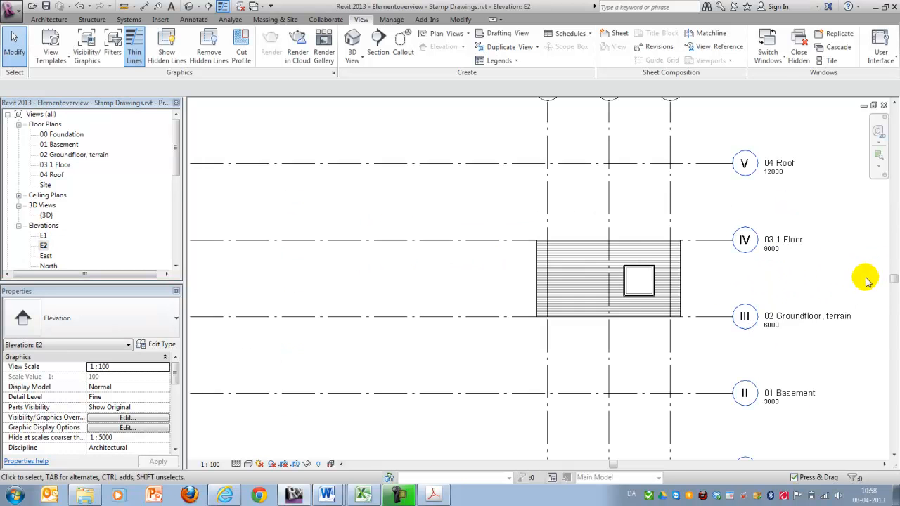
Hide the surrounding elements and grid line in view E2, leaving only the wall panel.
click(607, 280)
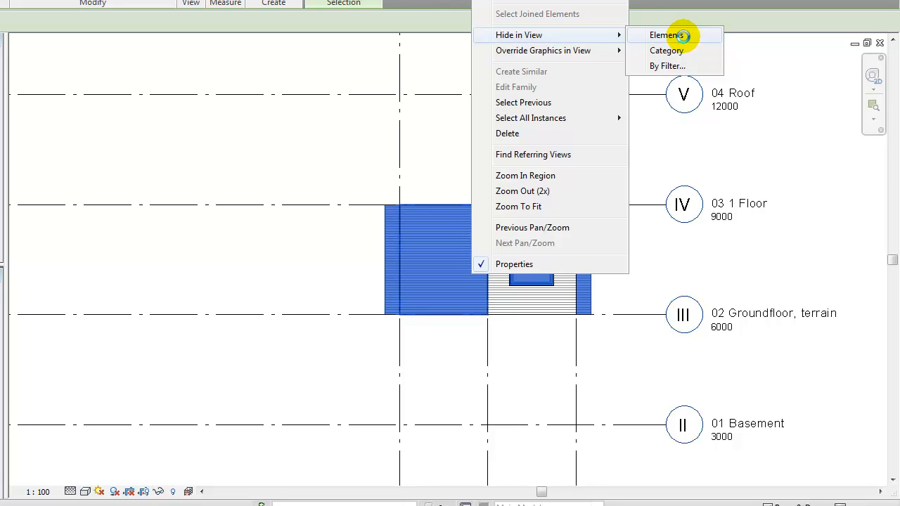
click(666, 35)
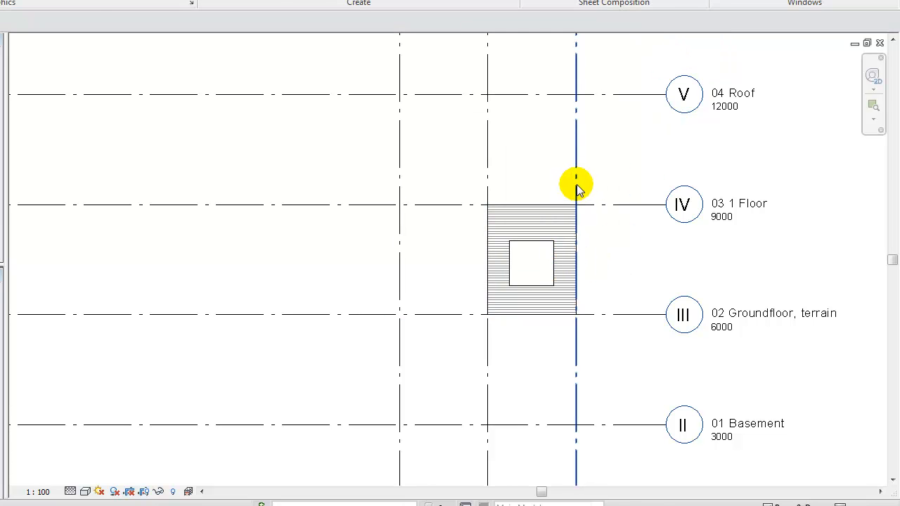
right_click(577, 184)
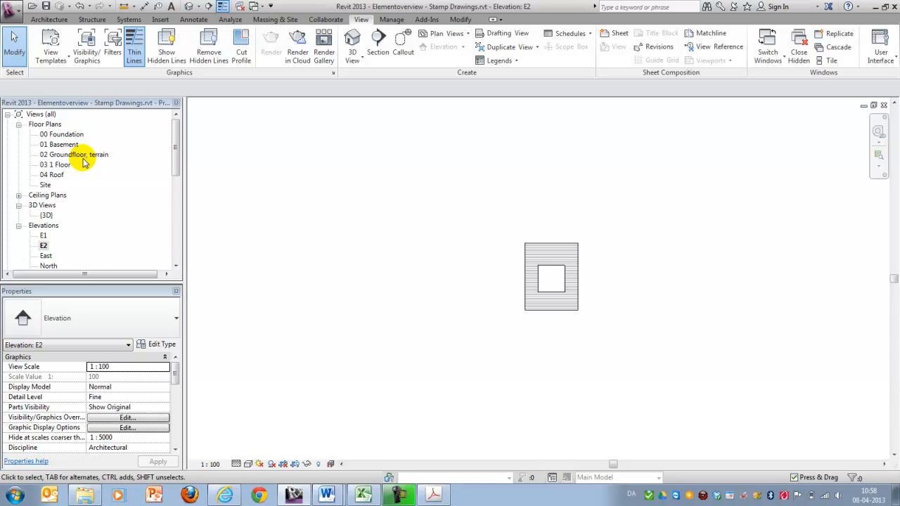
mouse_move(174, 160)
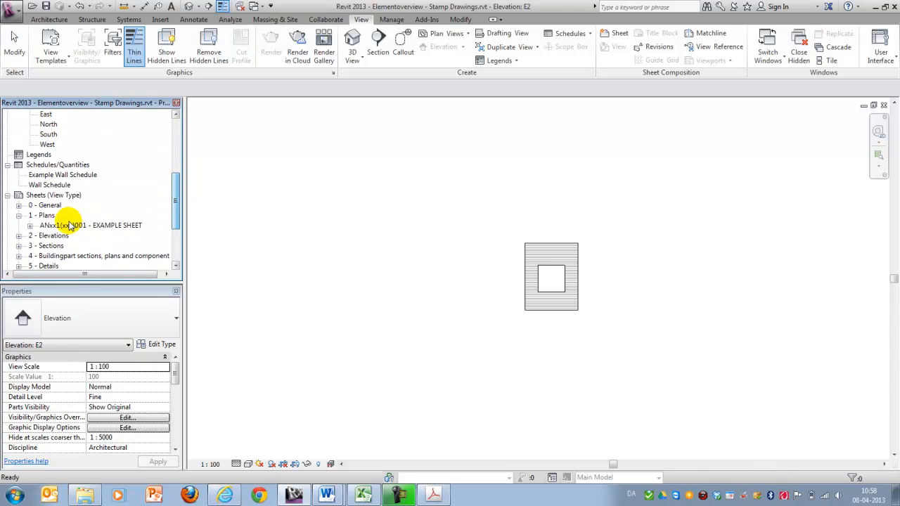
Delete the Wall Schedule graphic from the EXAMPLE SHEET.
double_click(90, 225)
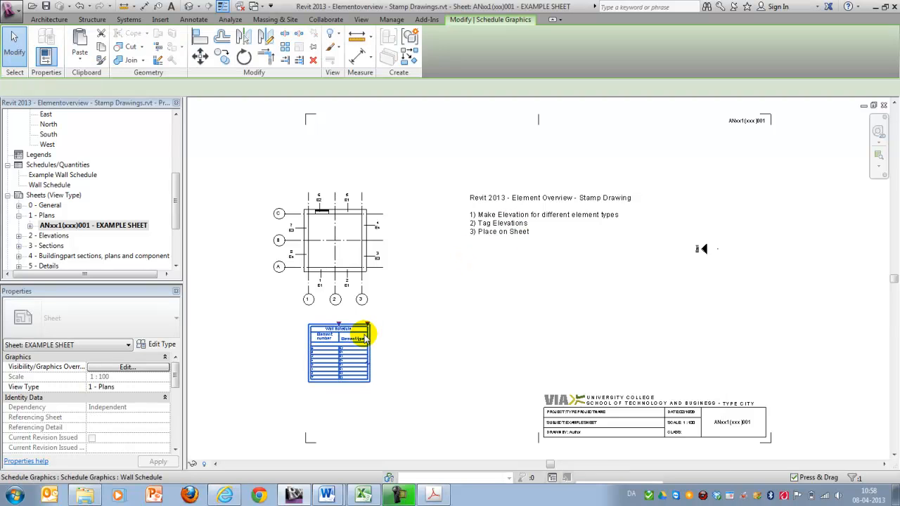
click(338, 351)
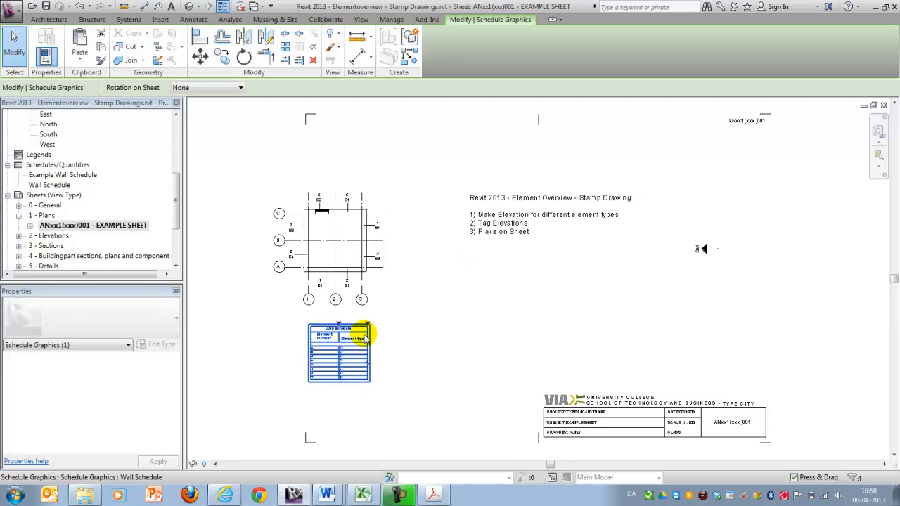
click(344, 225)
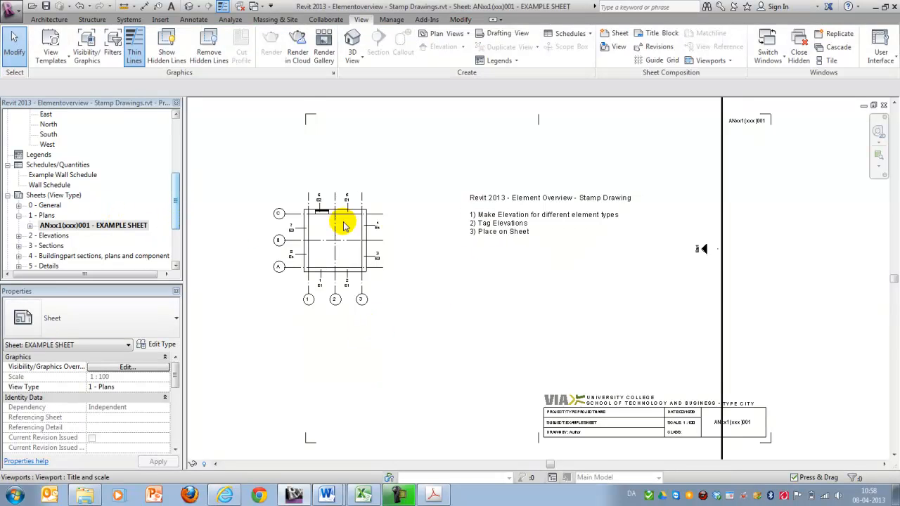
click(344, 210)
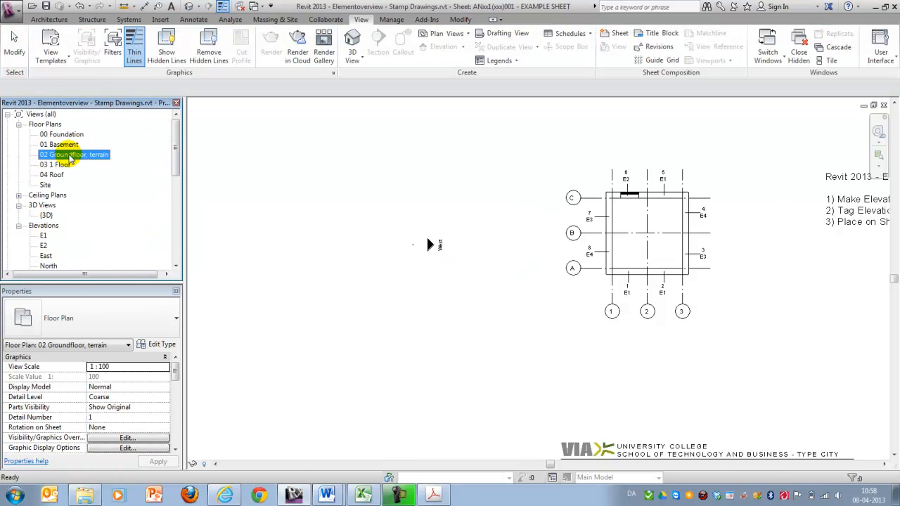
Return to the 02 Groundfloor, terrain floor plan showing the elevation tags.
double_click(73, 153)
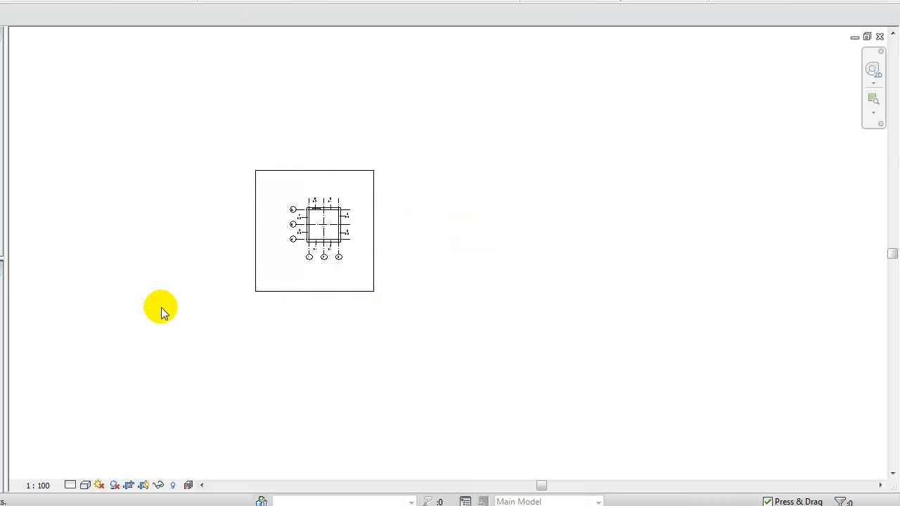
click(315, 230)
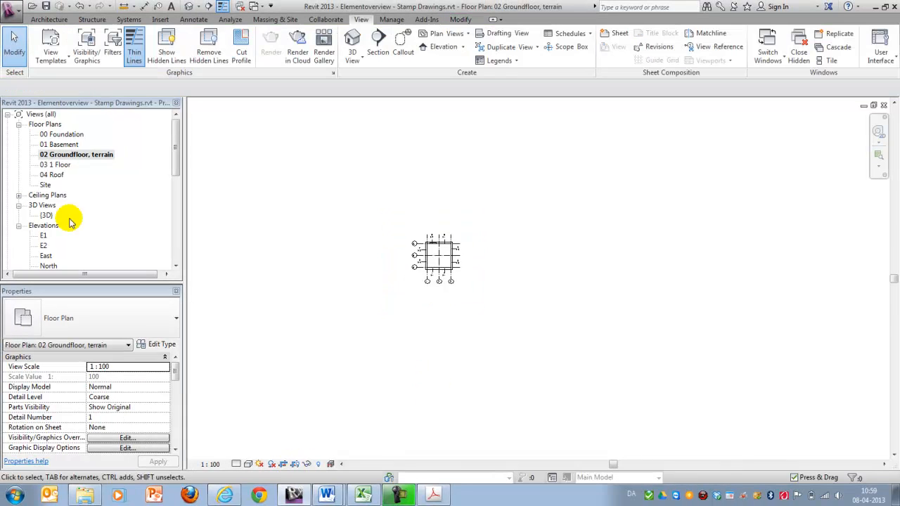
Place elevations E1 and E2 as 1:100 viewports on the EXAMPLE SHEET beside the floor plan.
scroll(down, 3)
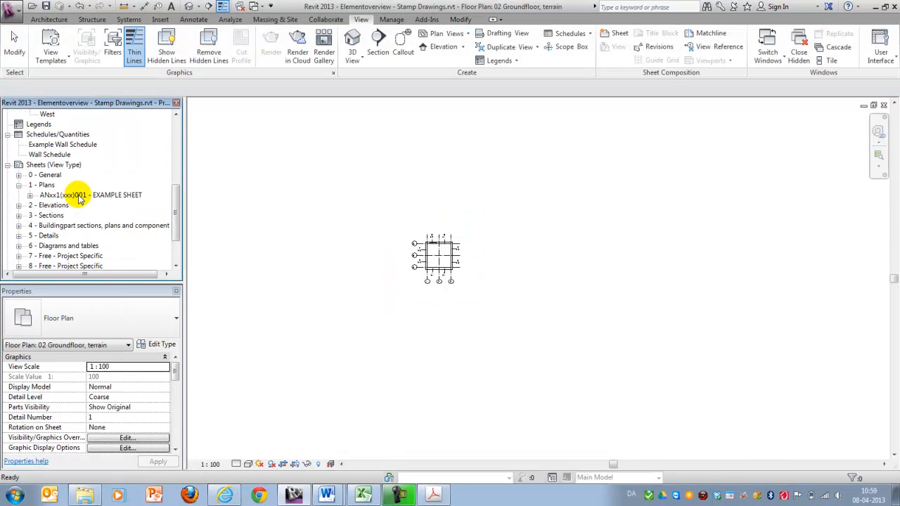
double_click(90, 194)
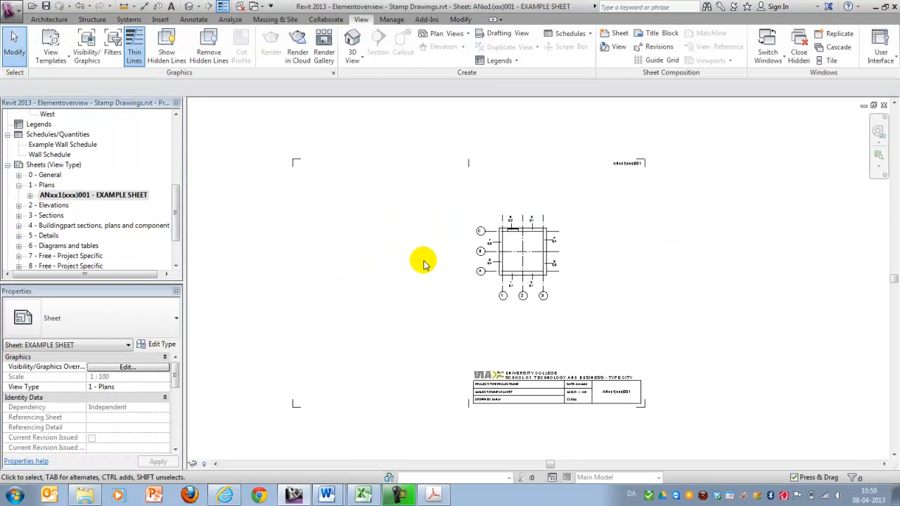
scroll(up, 3)
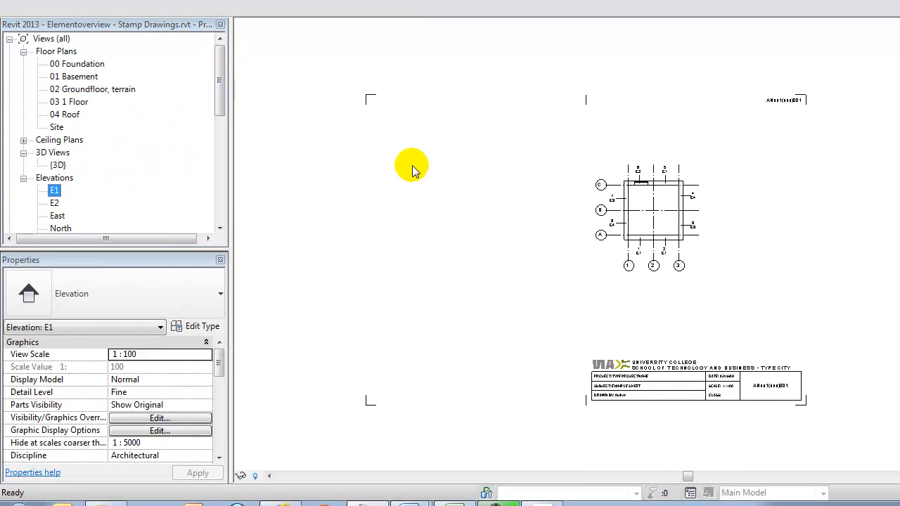
click(54, 202)
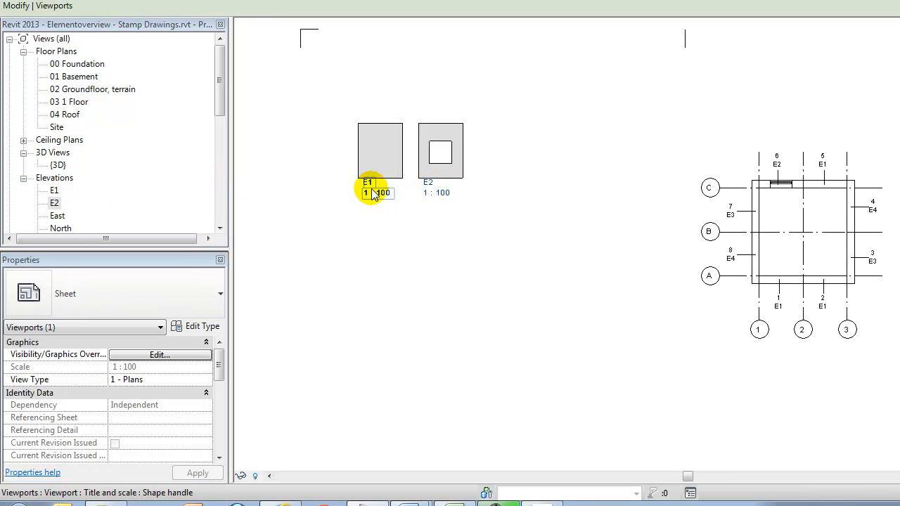
click(368, 192)
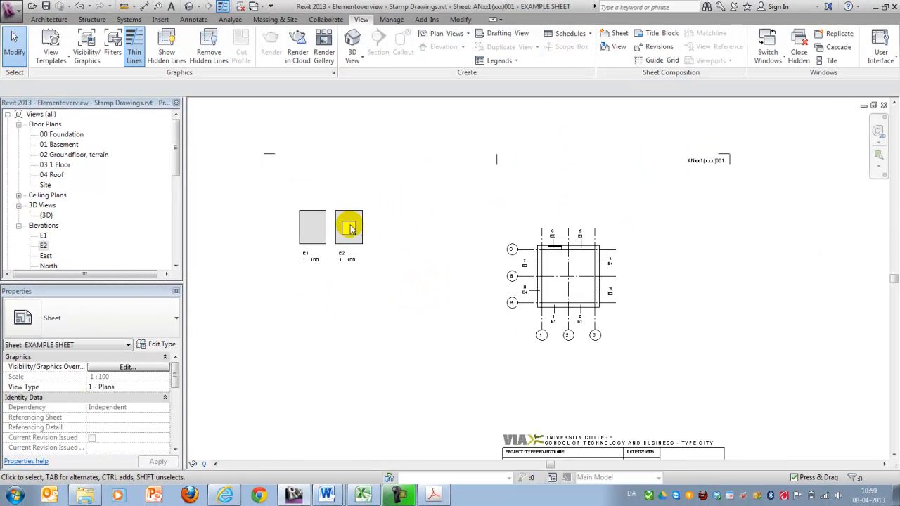
click(340, 267)
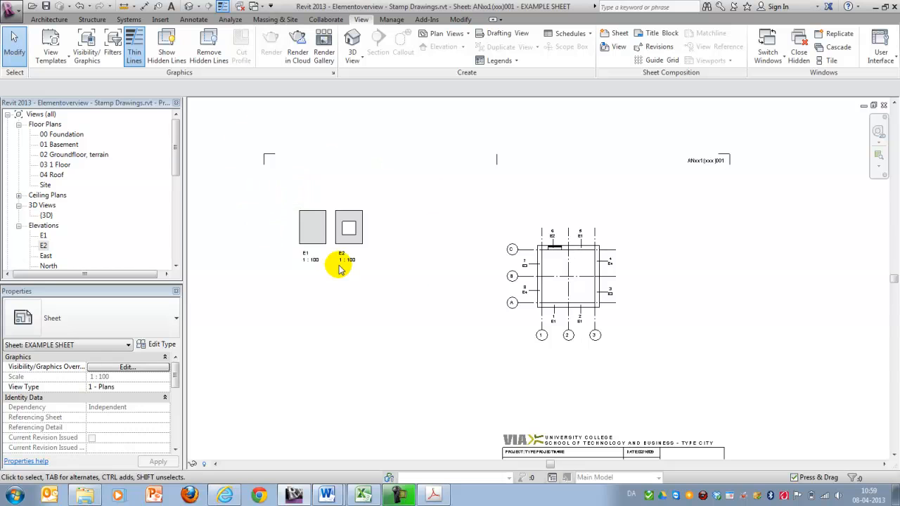
mouse_move(393, 302)
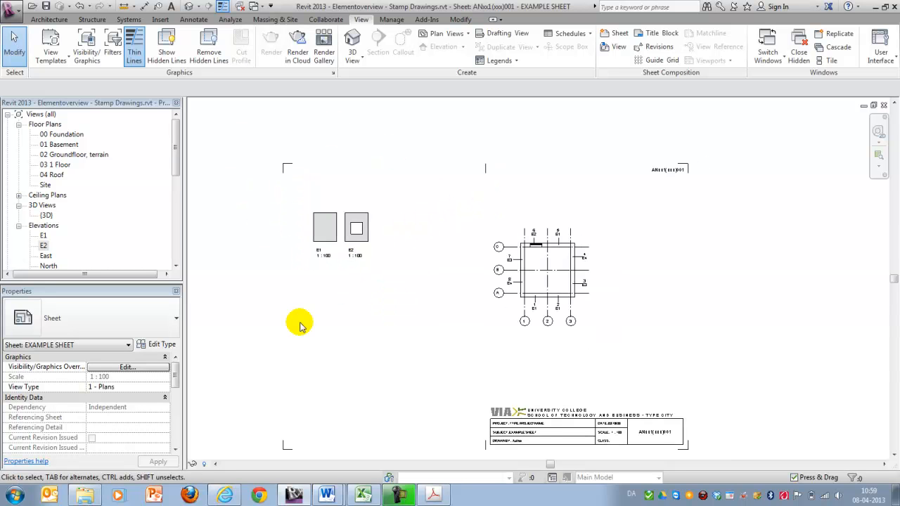
mouse_move(688, 301)
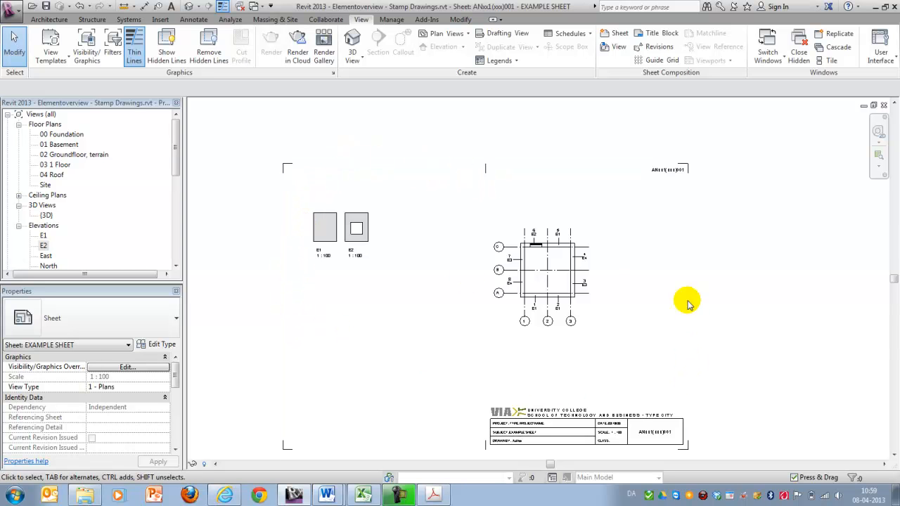